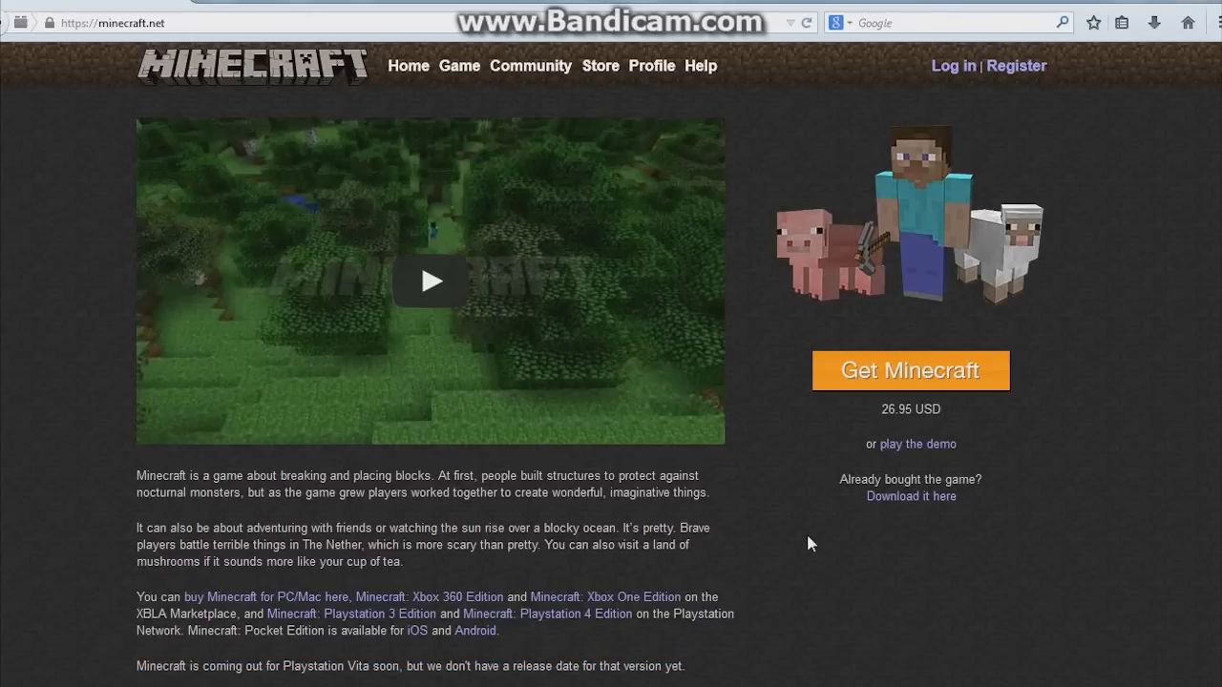
mouse_move(986, 478)
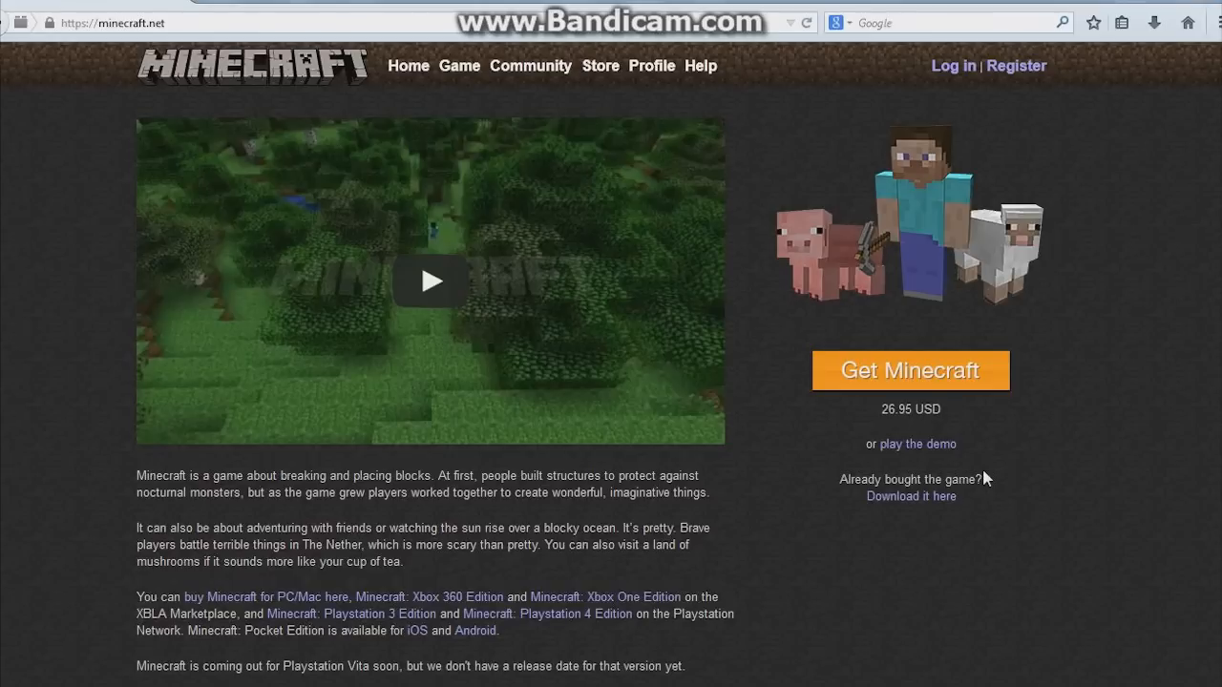
mouse_move(1045, 92)
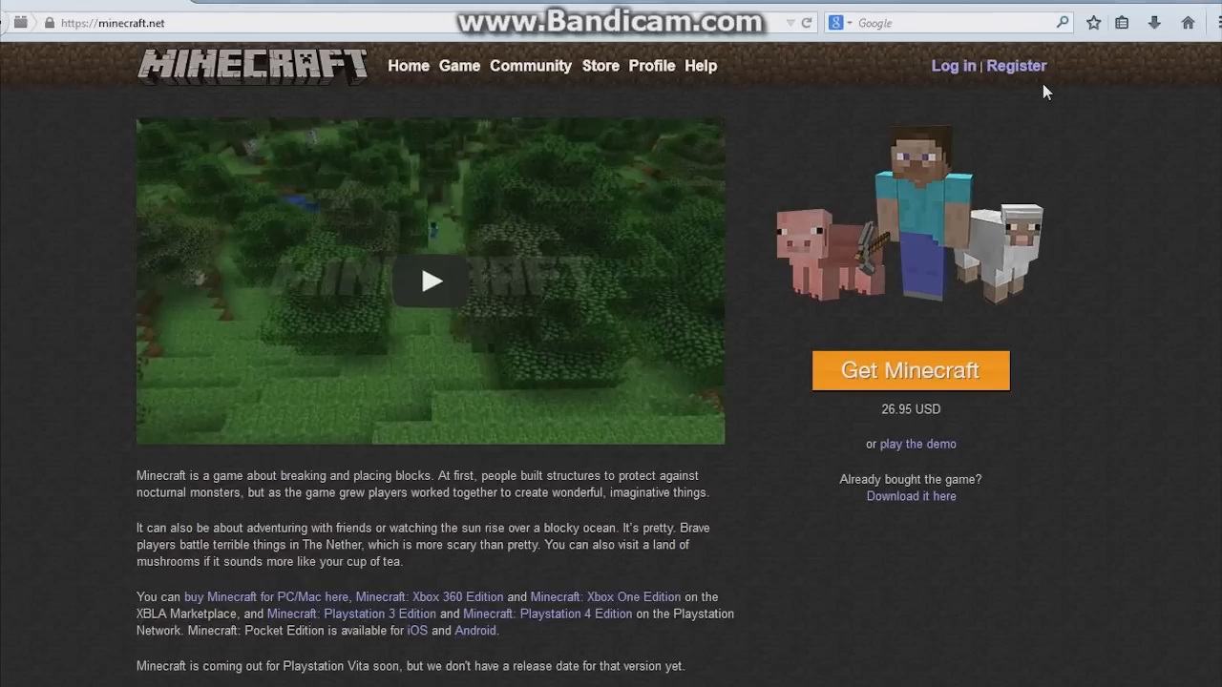
mouse_move(1012, 84)
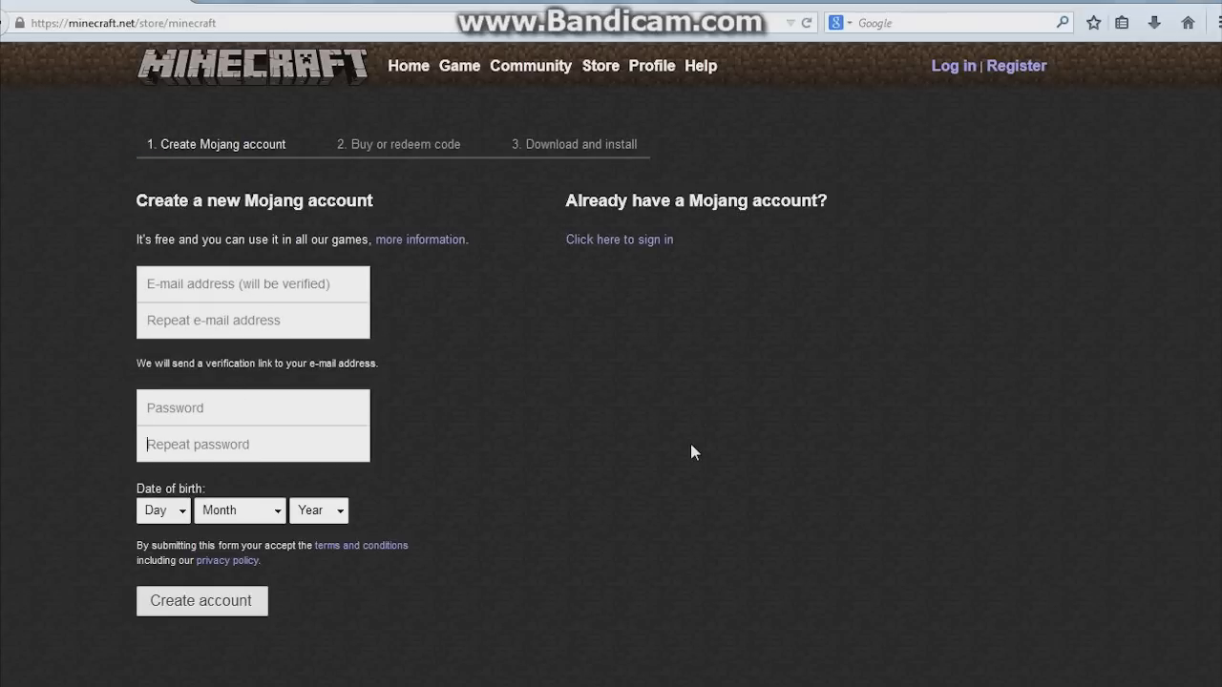
mouse_move(264, 394)
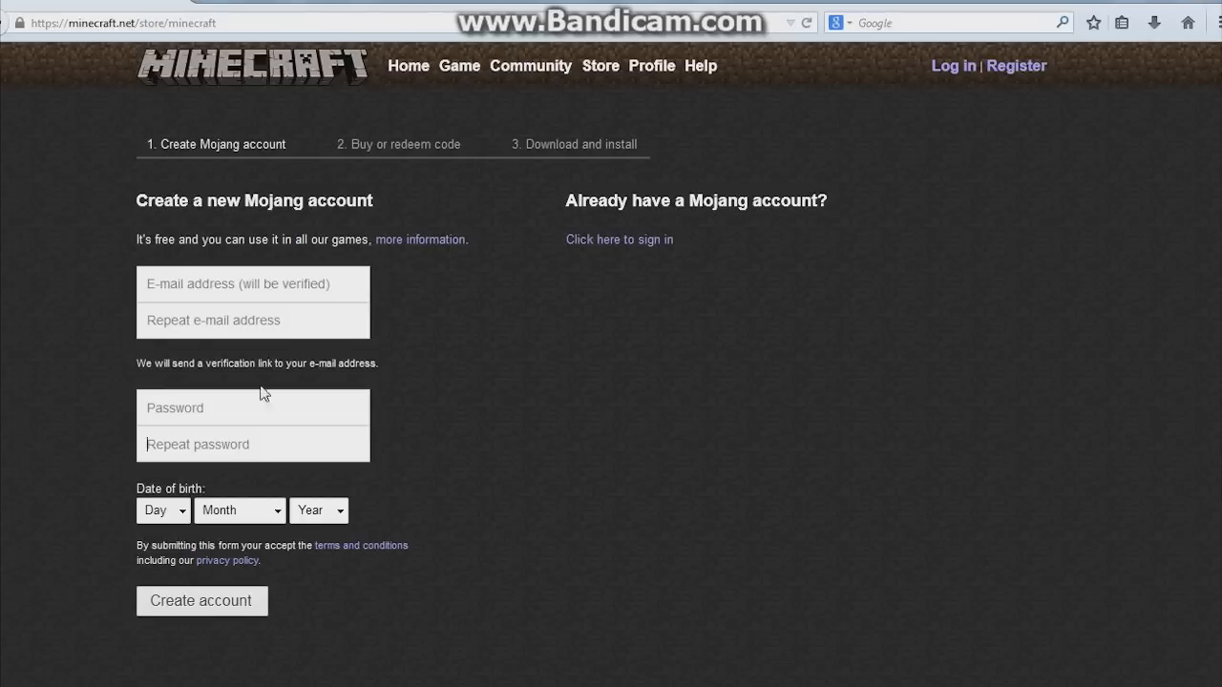
Click on the Mojang account creation form, leaving all its fields empty.
click(162, 509)
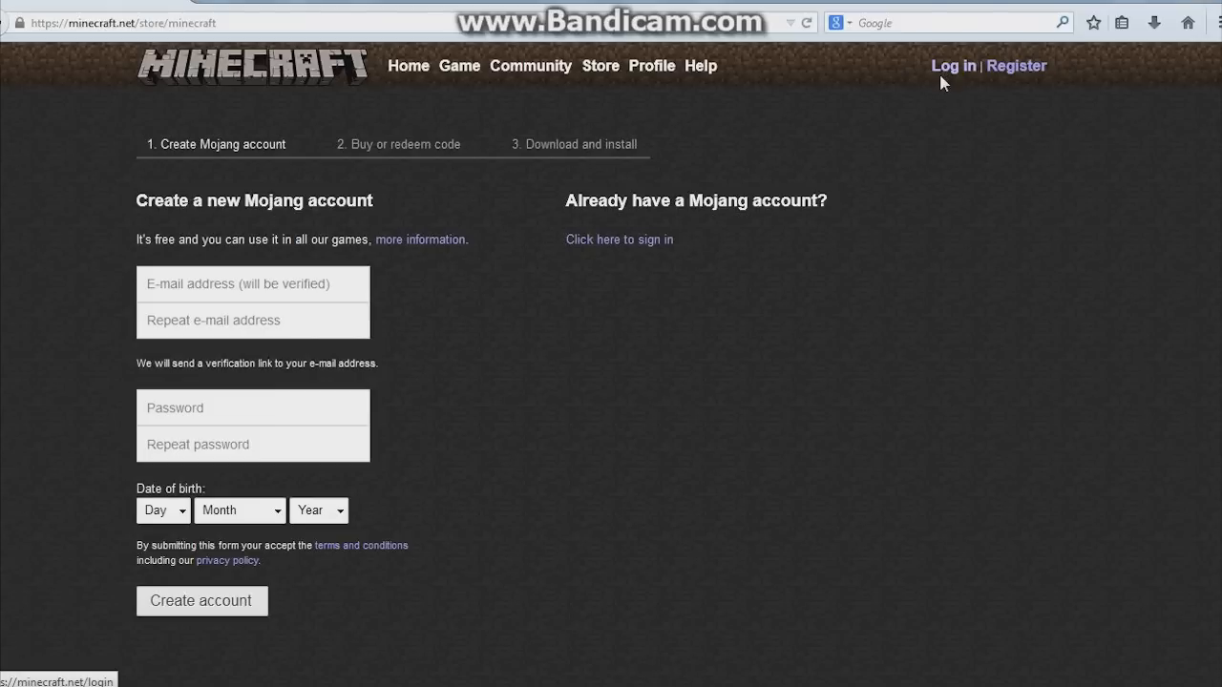
mouse_move(940, 97)
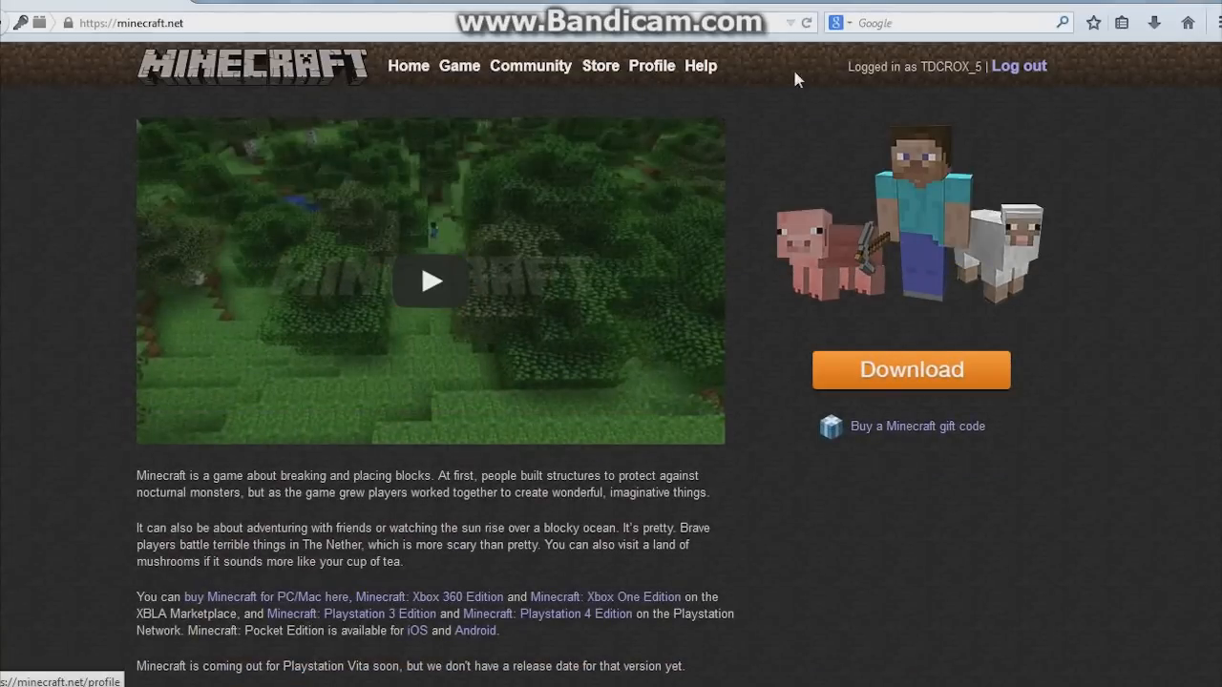
Go to the Profile page and scroll through its skin type and upload options.
click(652, 66)
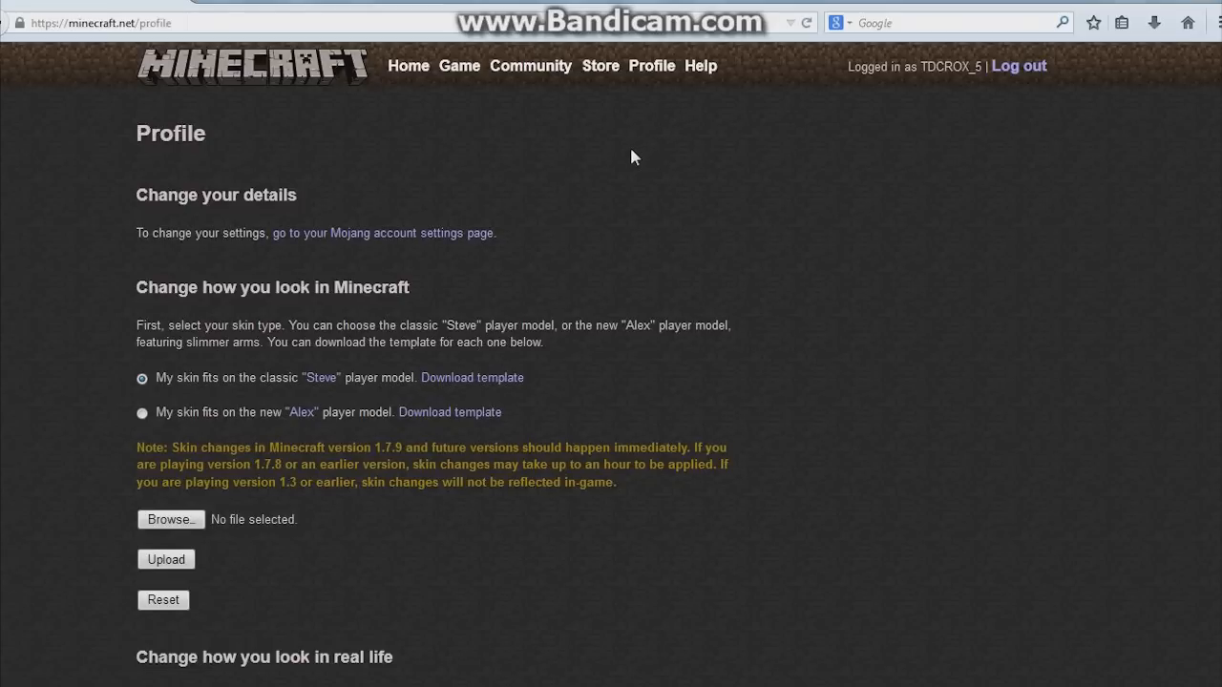
mouse_move(513, 219)
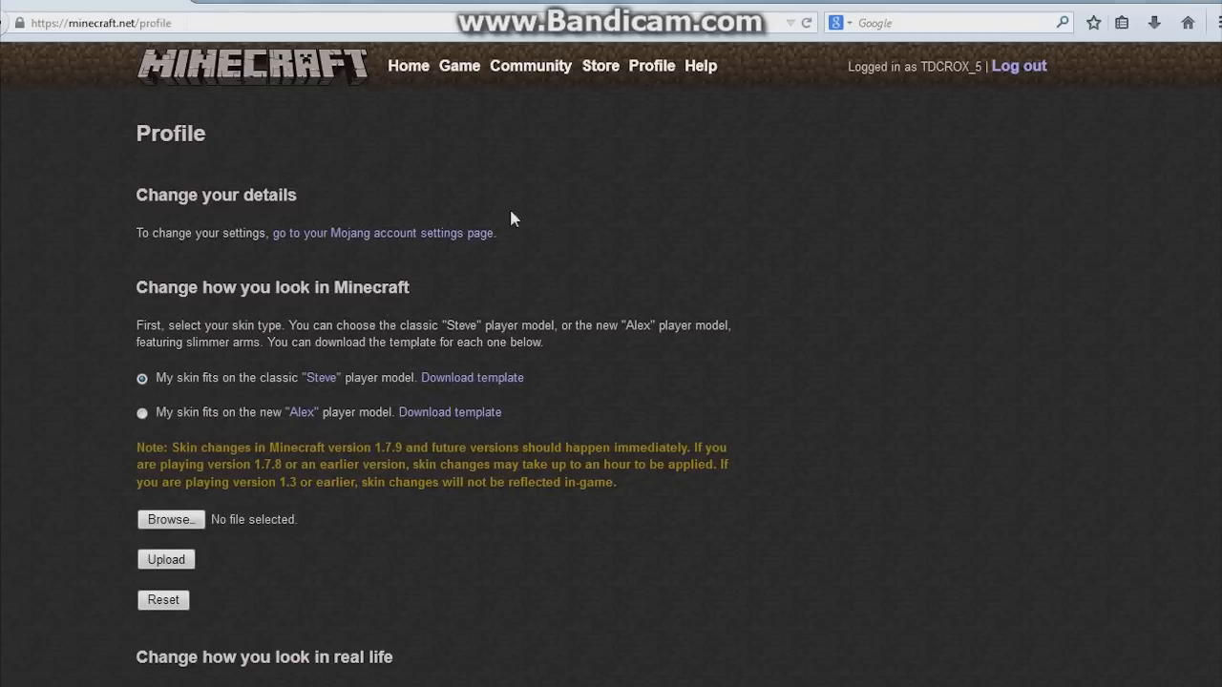
scroll(down, 3)
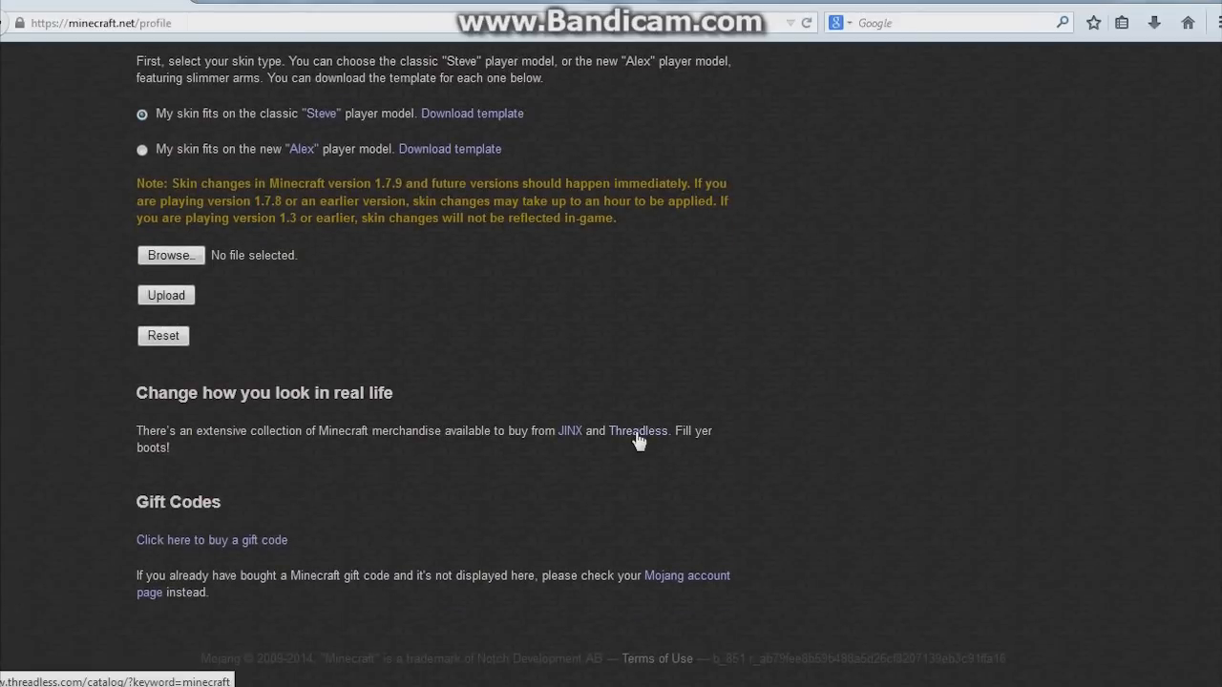
mouse_move(355, 530)
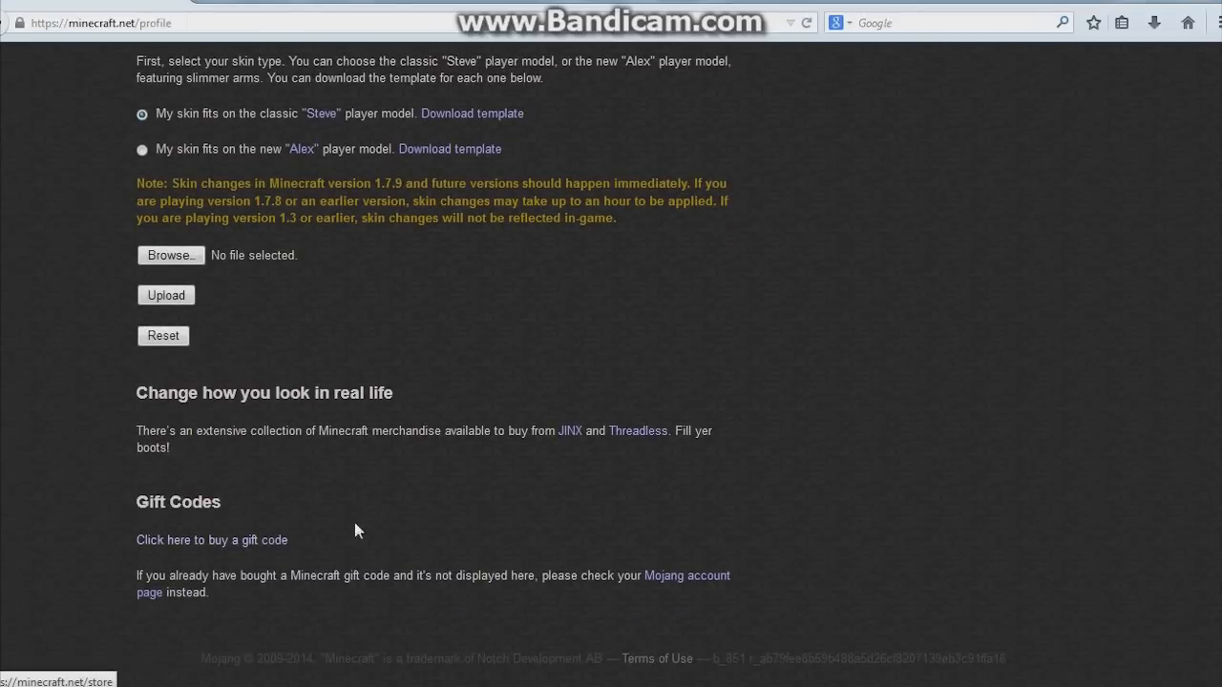
scroll(up, 3)
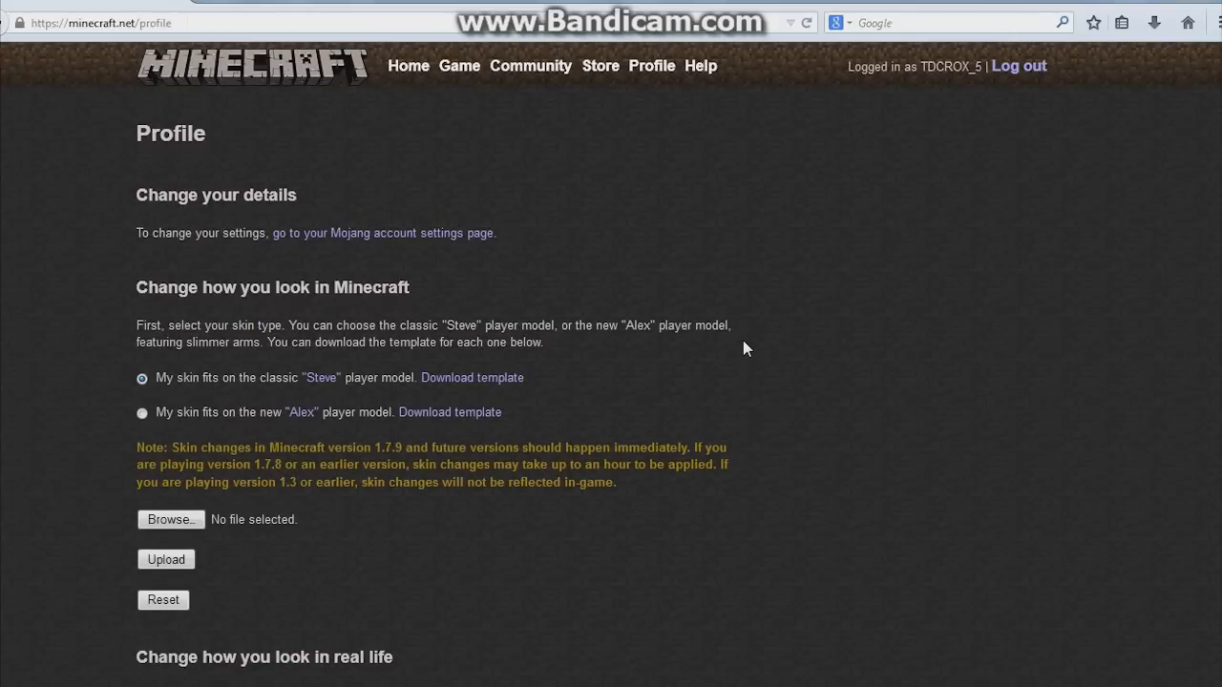
mouse_move(757, 339)
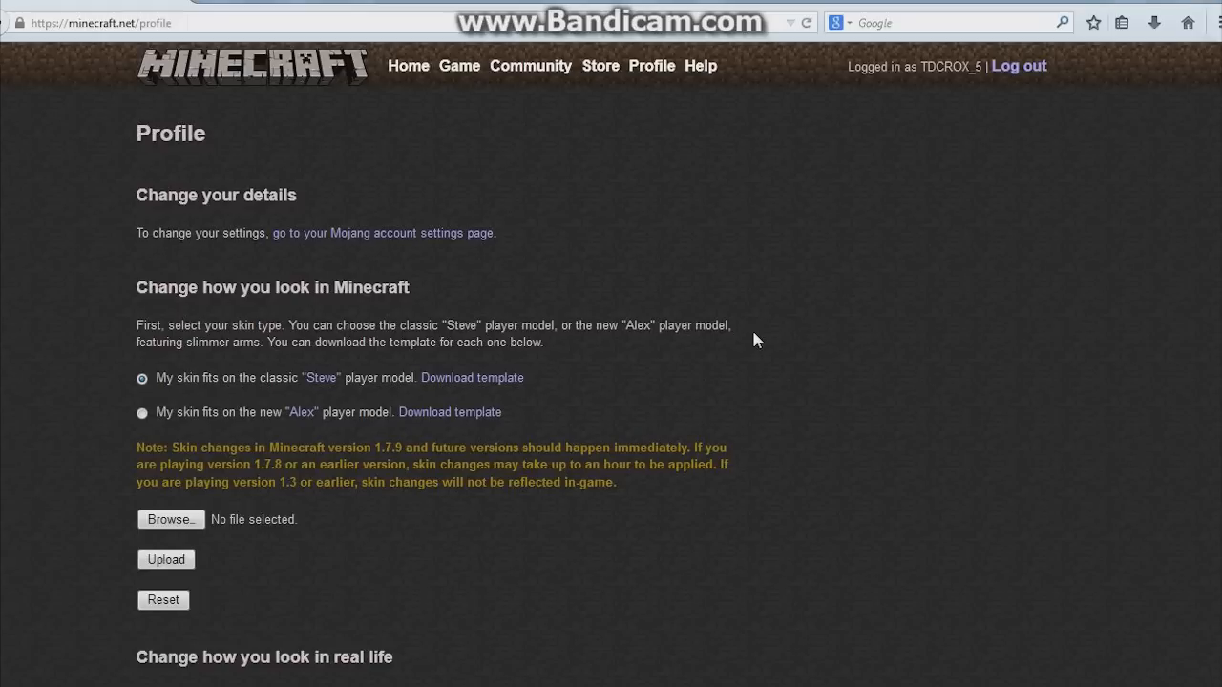
mouse_move(943, 107)
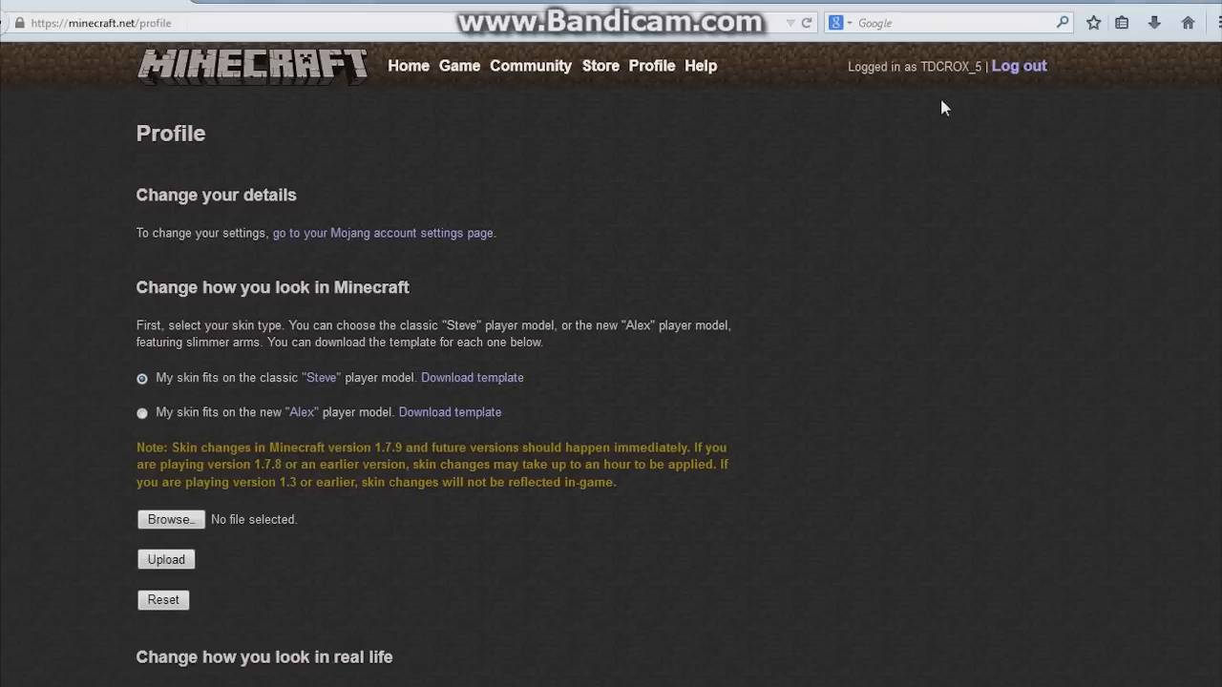
mouse_move(957, 89)
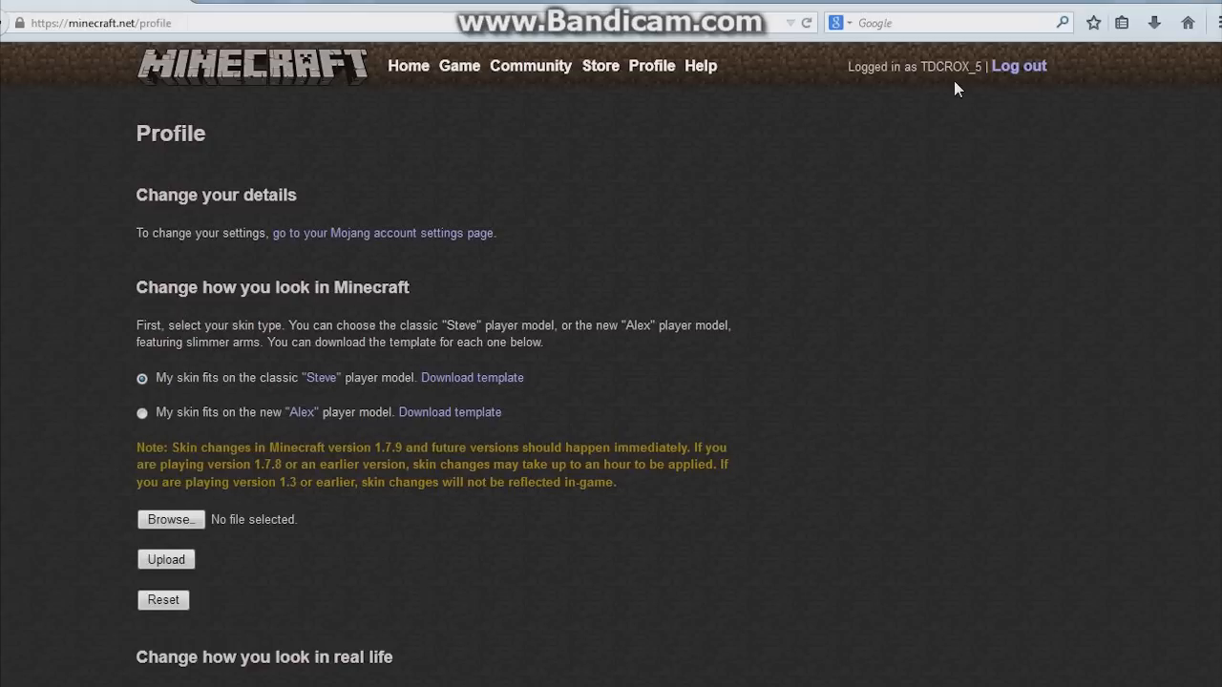
mouse_move(529, 91)
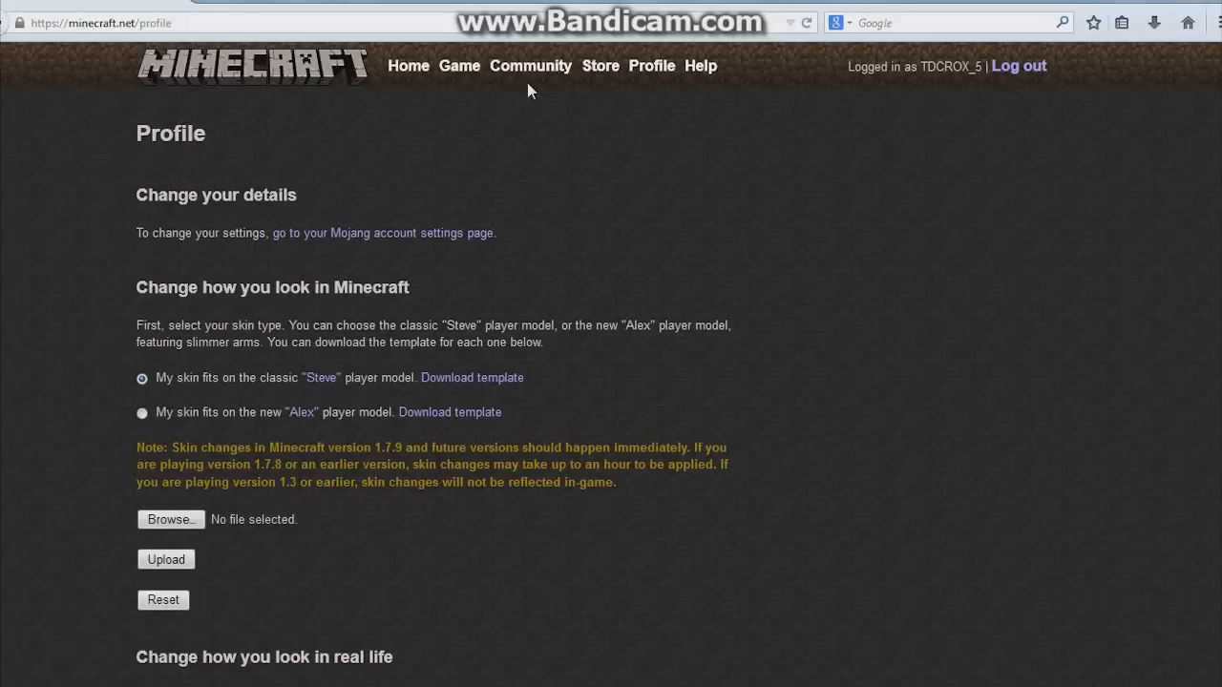
Browse the minecraft.net home page, then return to Profile and scroll to the skin section.
click(407, 66)
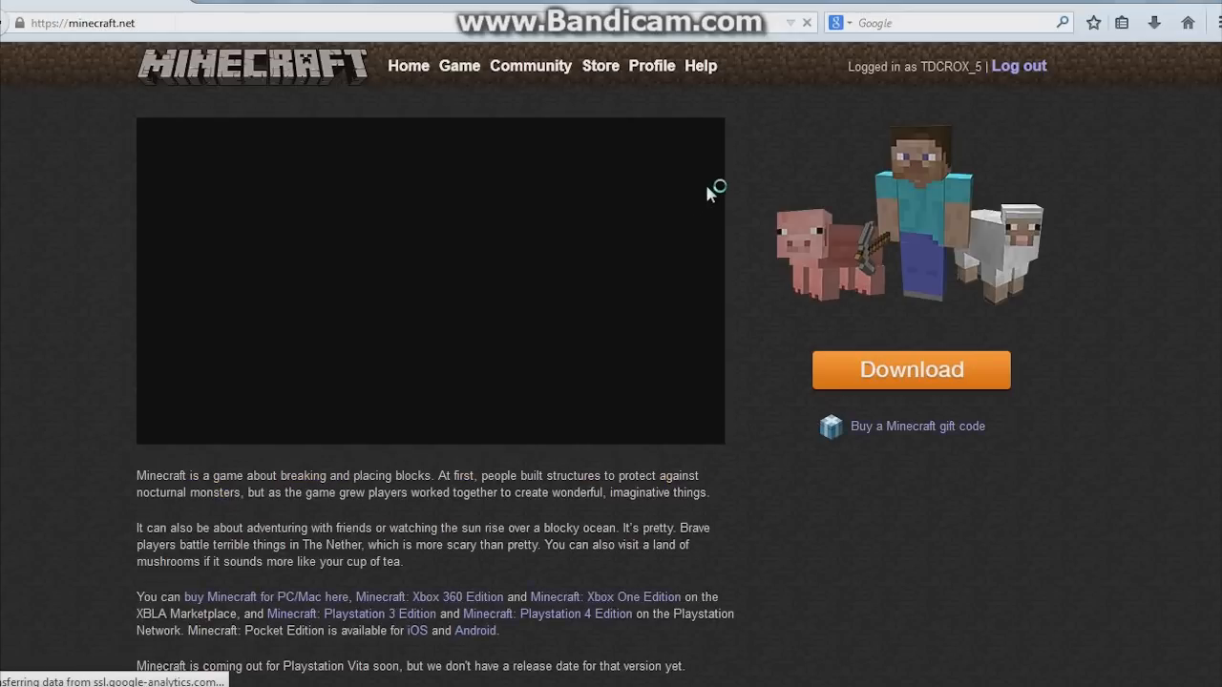
scroll(down, 3)
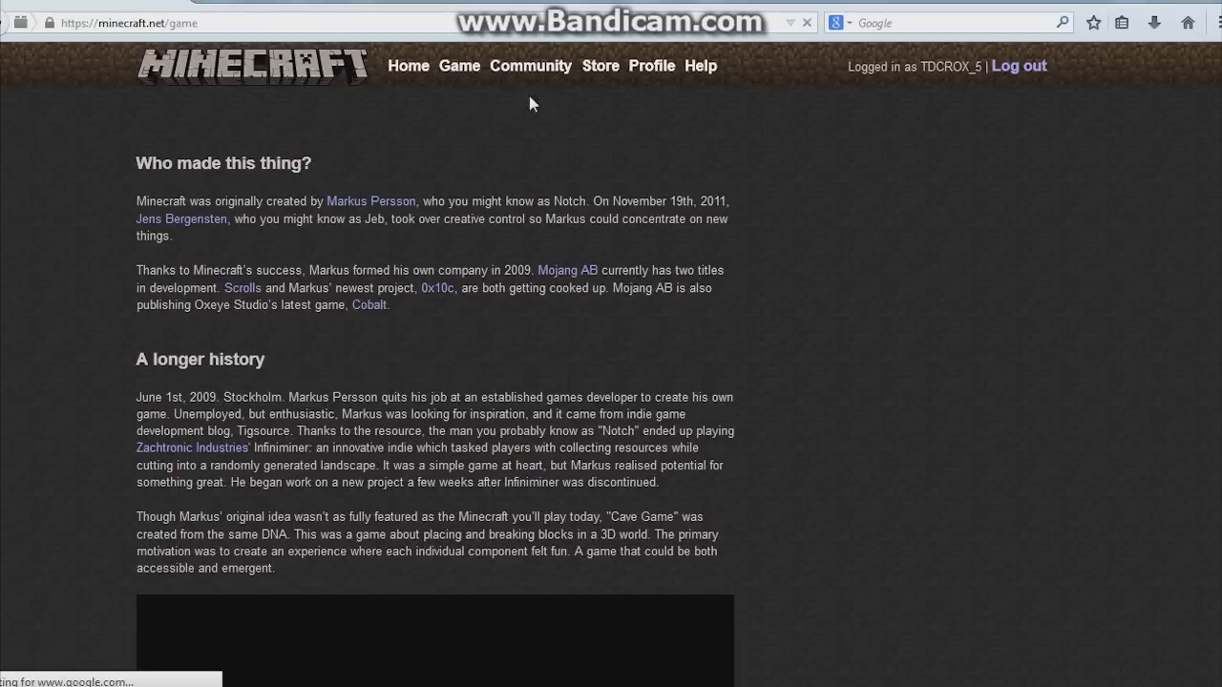
mouse_move(649, 80)
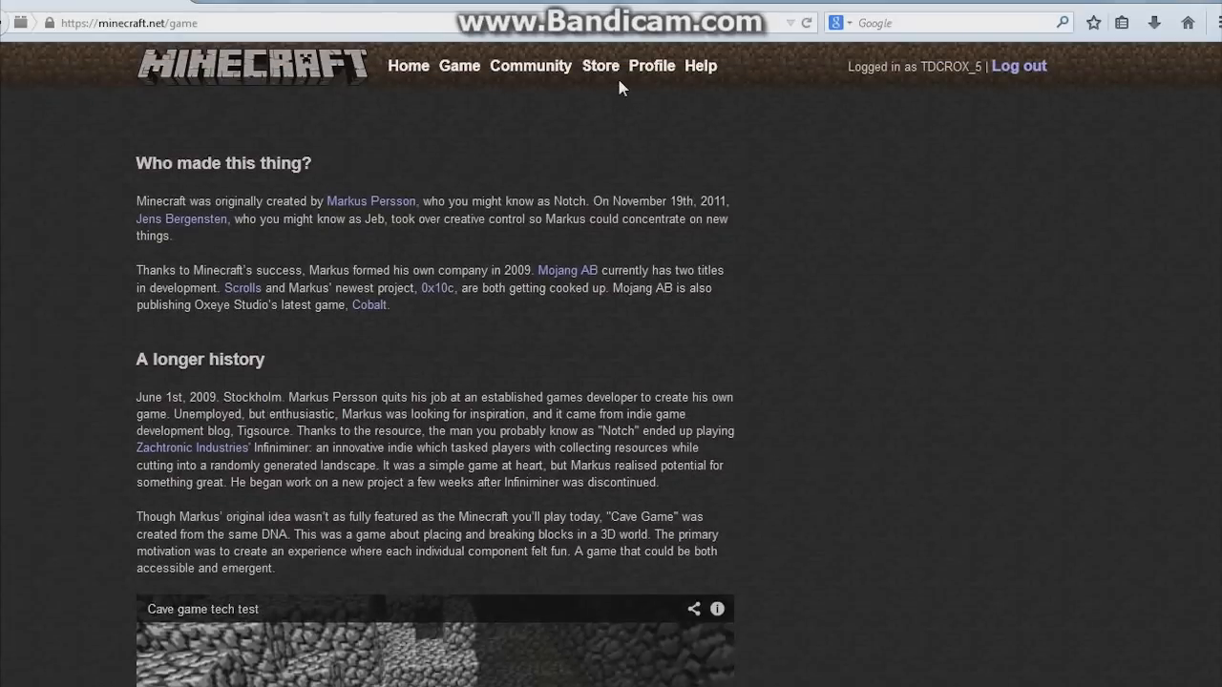
click(652, 66)
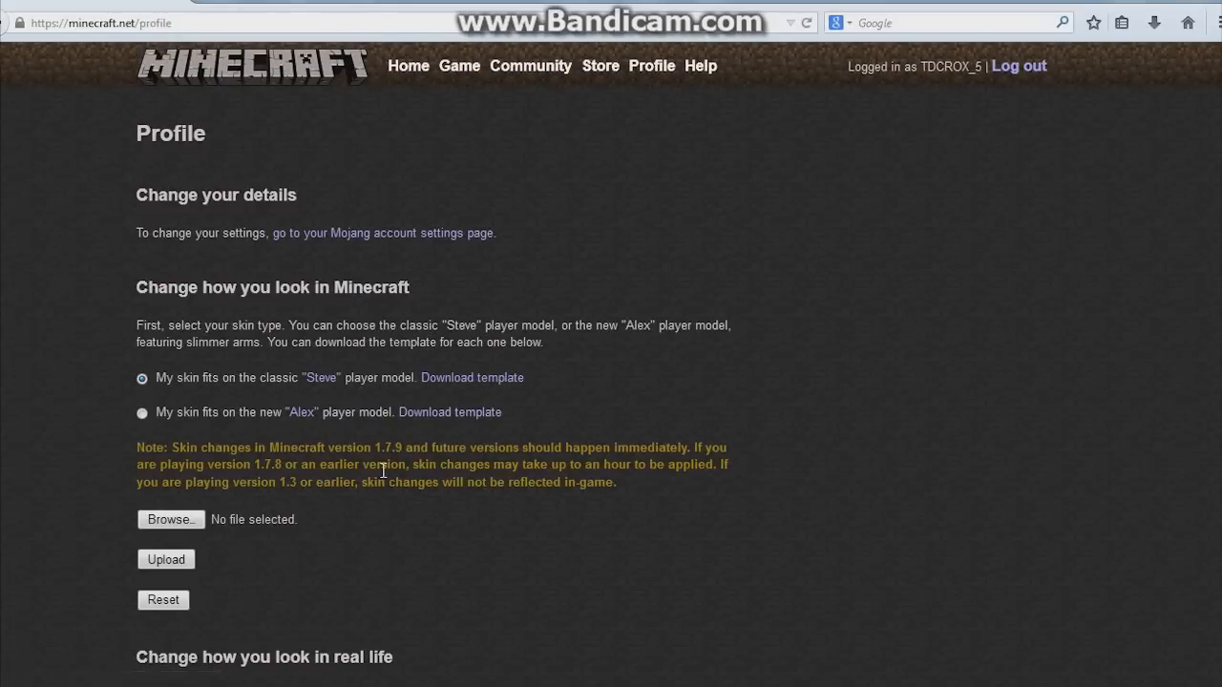
scroll(down, 3)
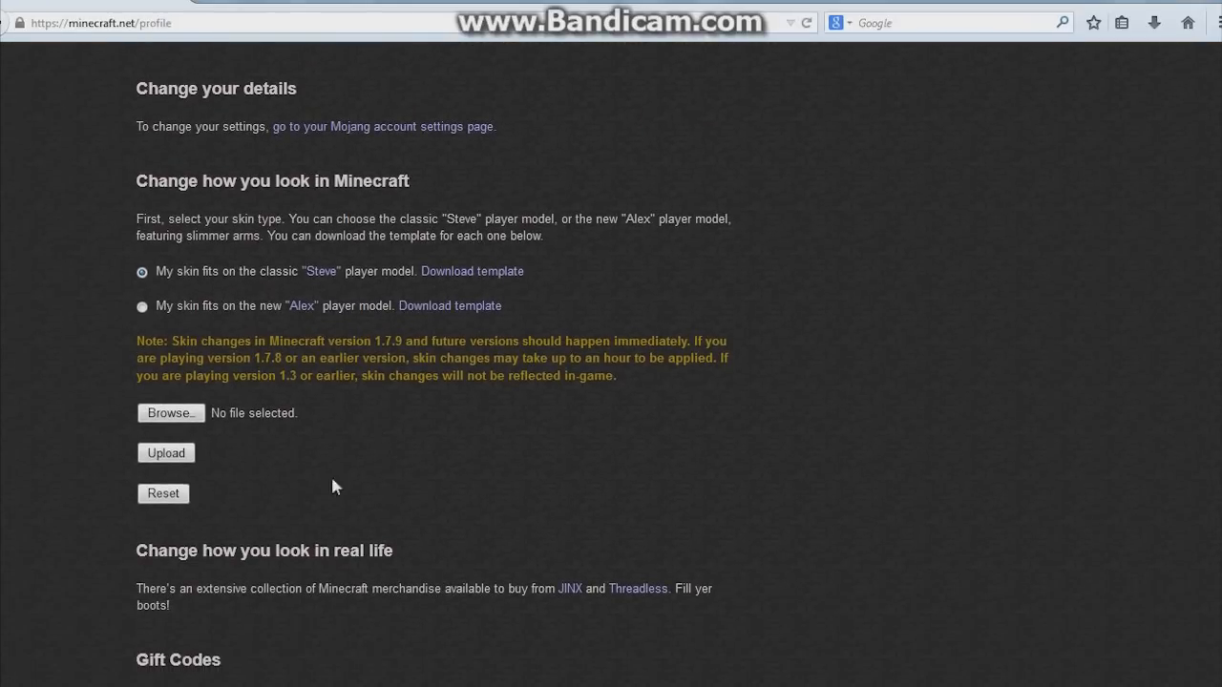
mouse_move(255, 451)
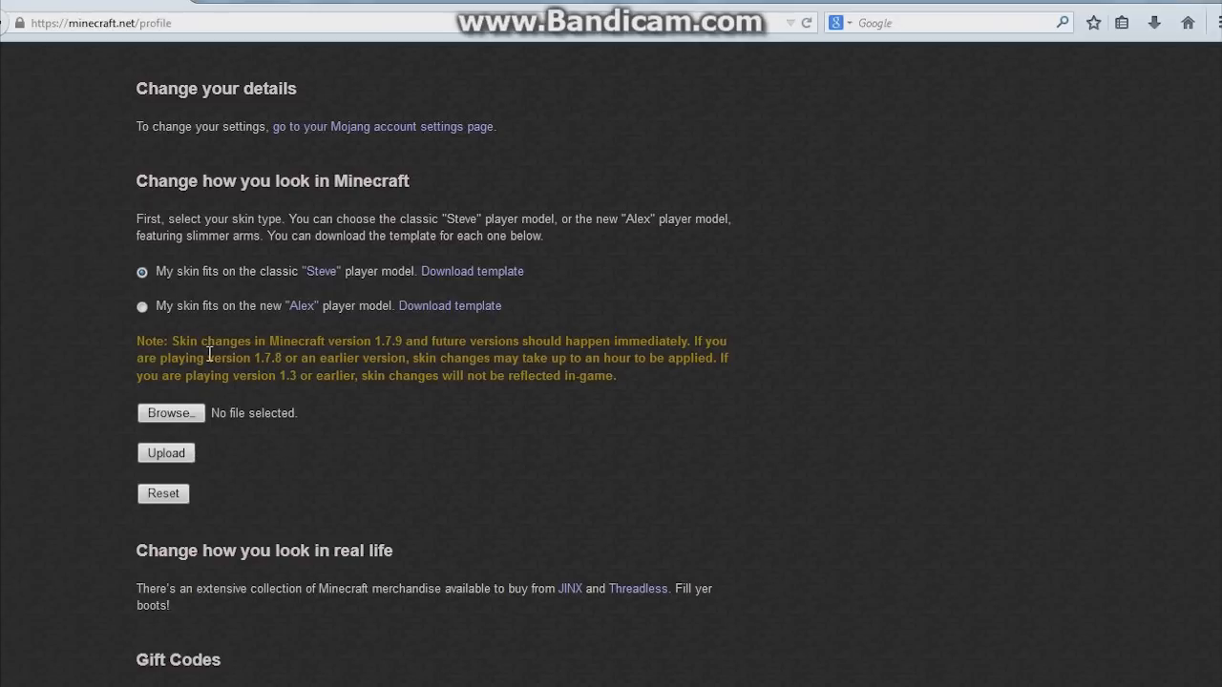
mouse_move(238, 81)
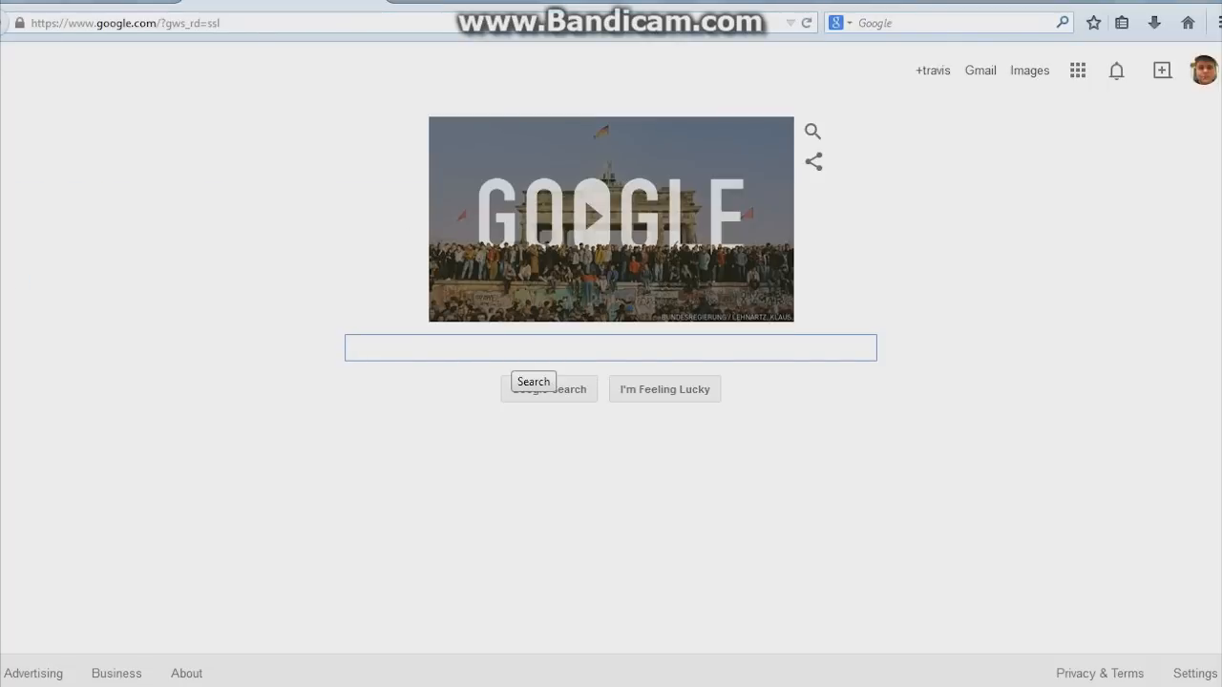
Search Google for Minecraft skins, entering 'minecr' in the search box.
click(610, 347)
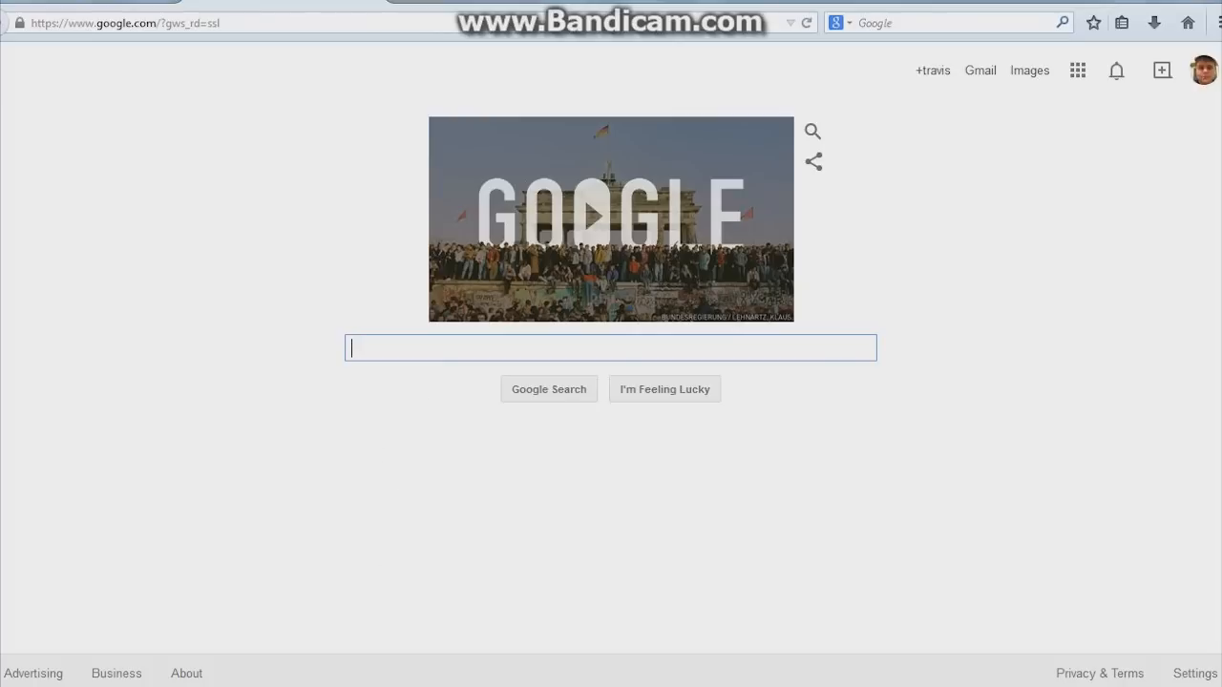
text(minecraftskins.com)
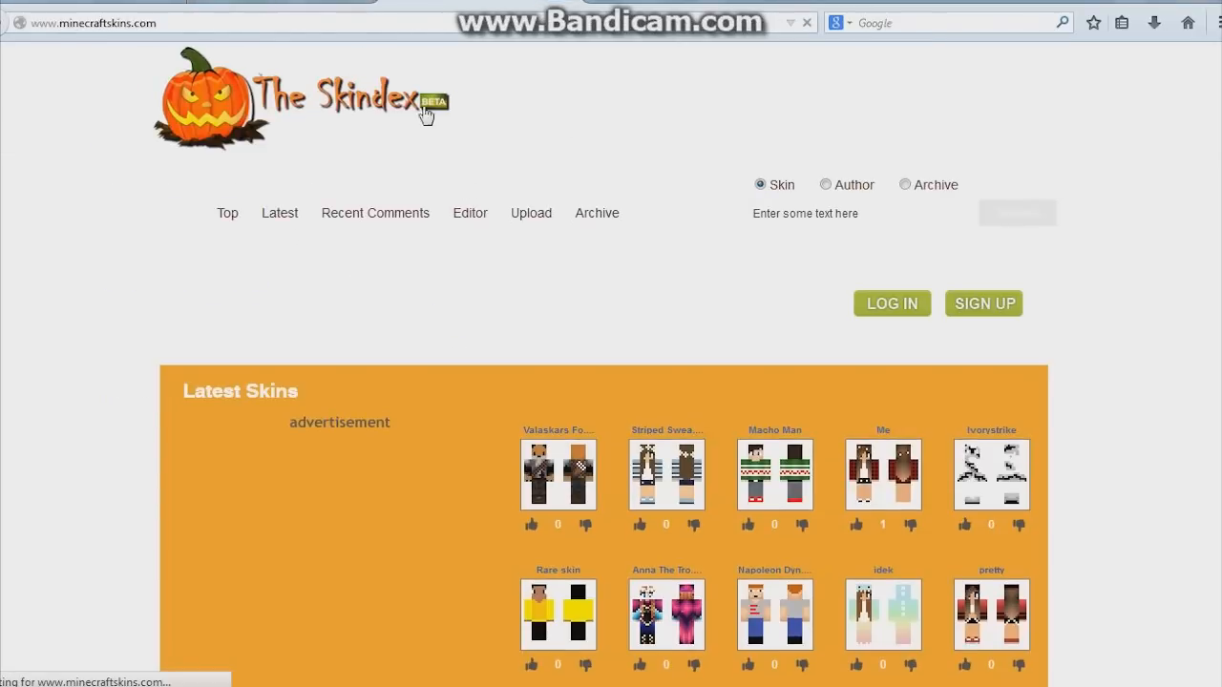
Scroll The Skindex homepage past Latest Skins down to Daily Top Skins.
scroll(down, 3)
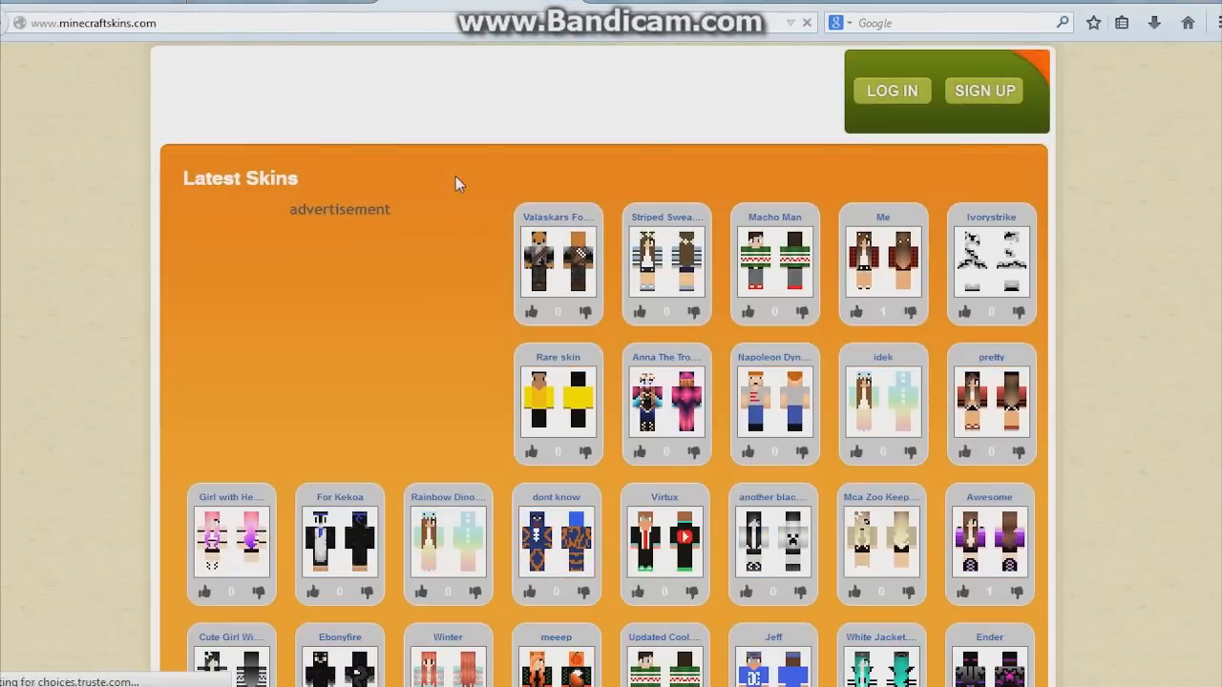
scroll(down, 3)
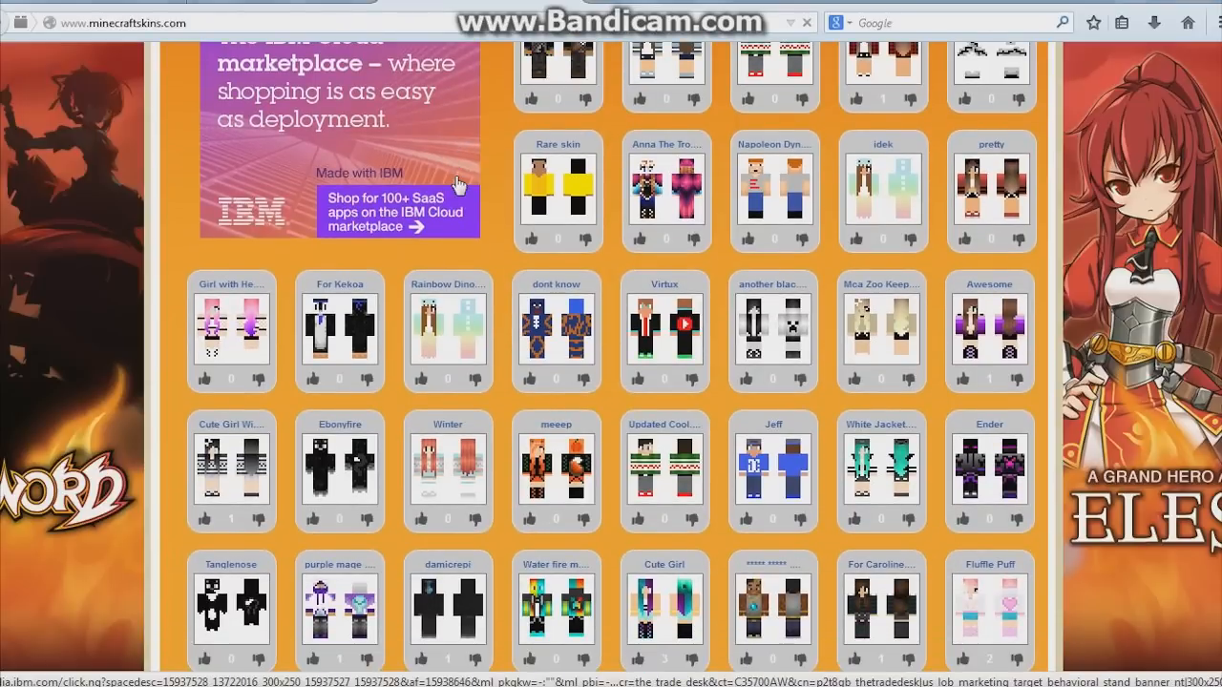
scroll(down, 3)
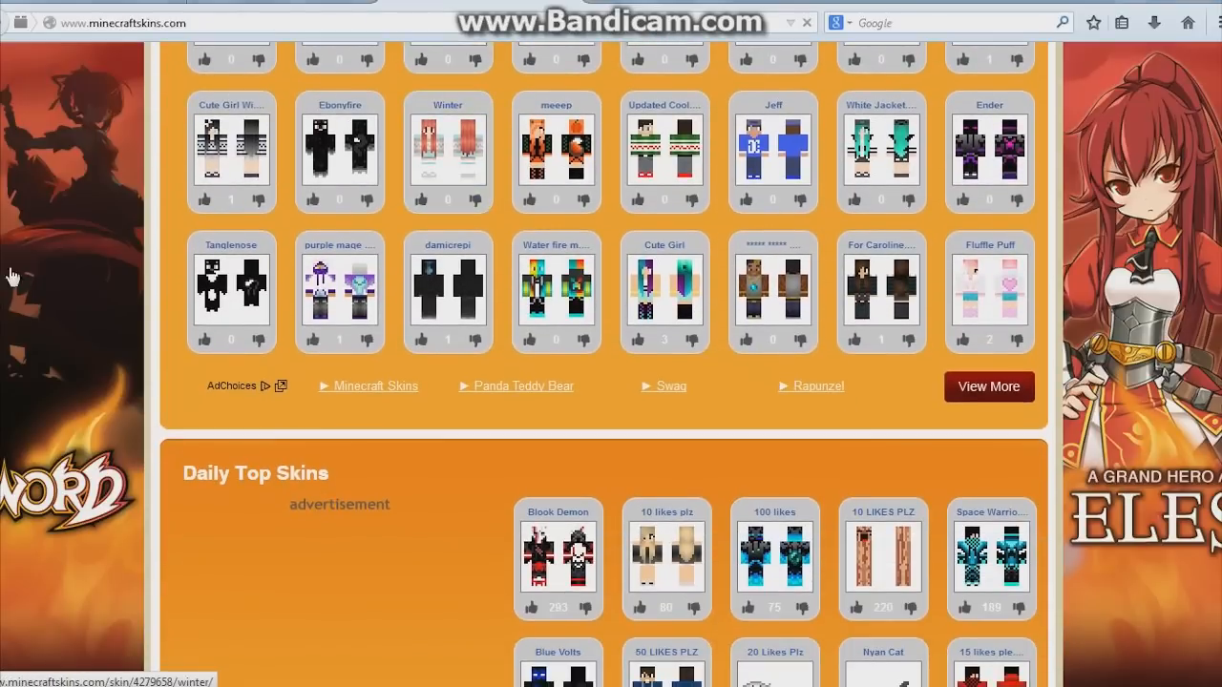
scroll(down, 3)
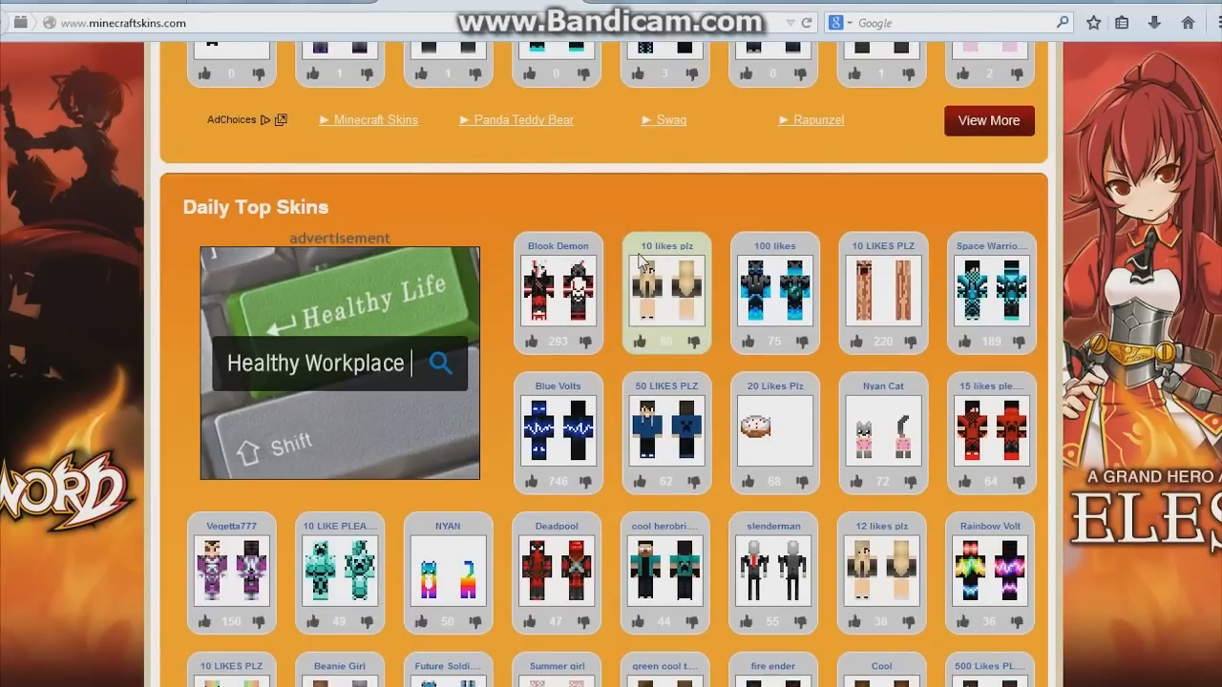
scroll(down, 3)
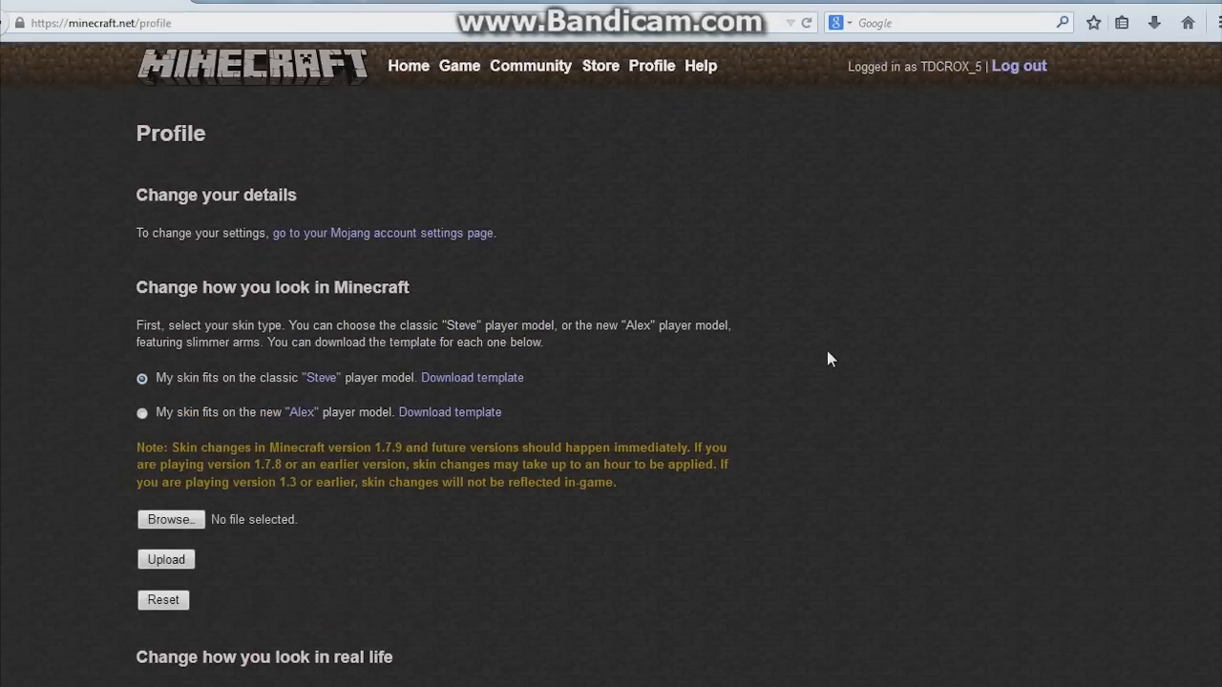
mouse_move(800, 359)
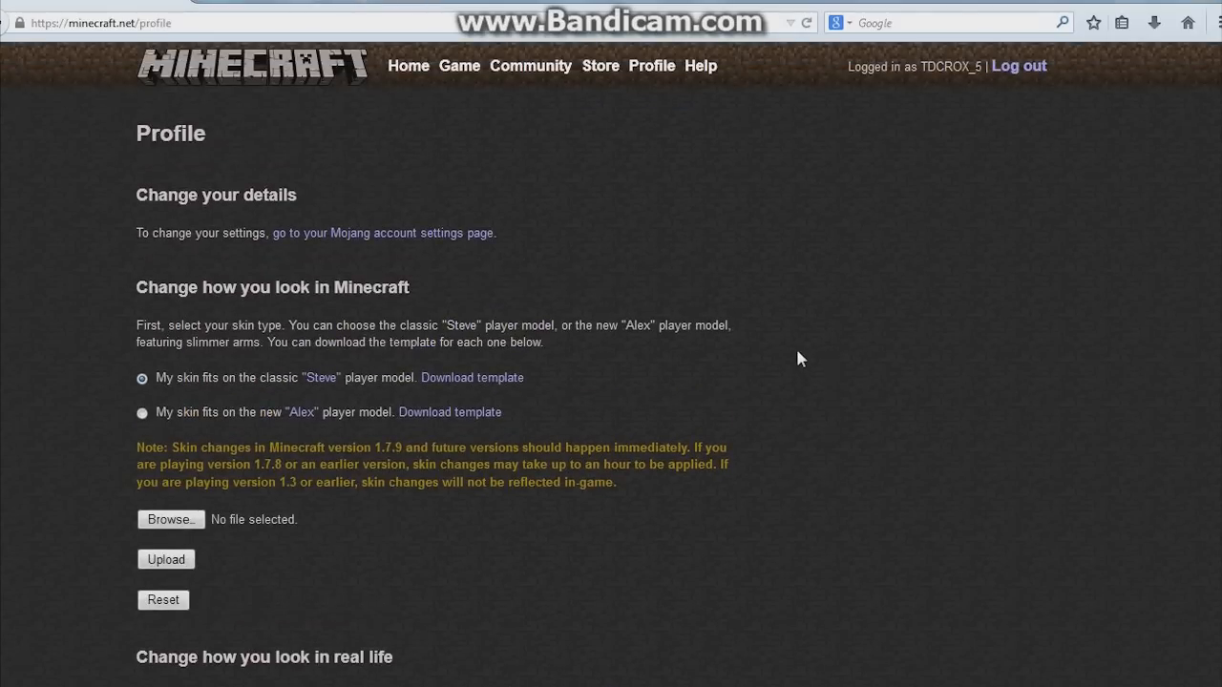
mouse_move(784, 328)
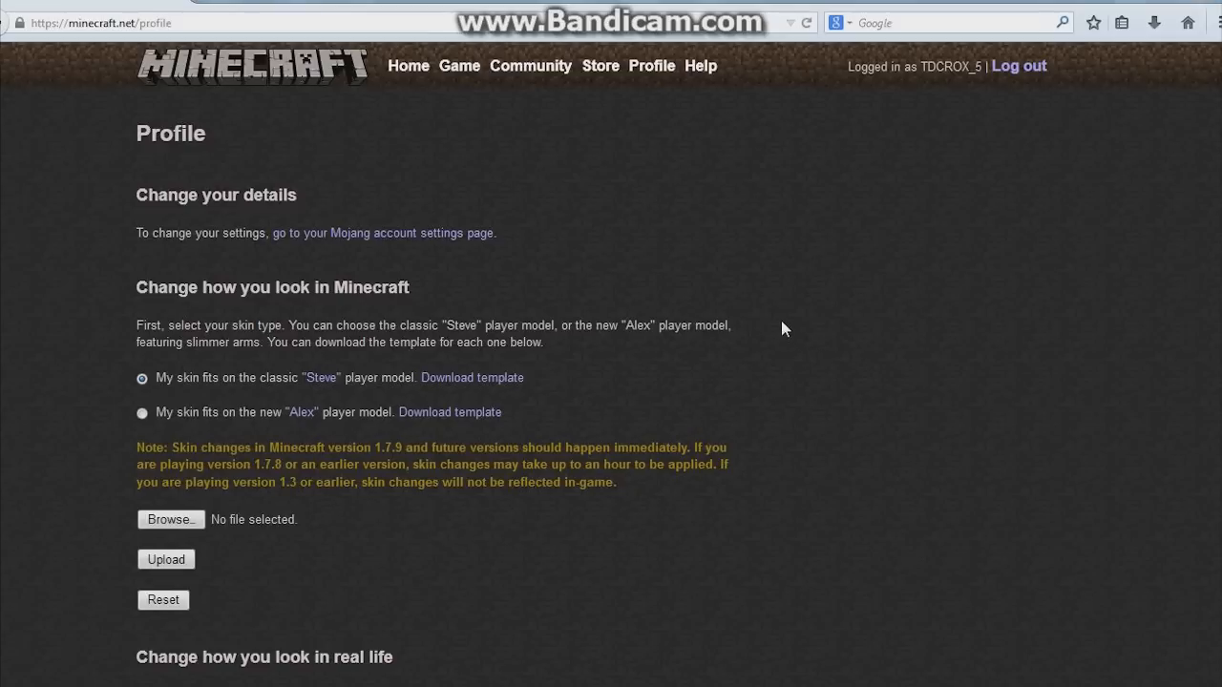
mouse_move(522, 84)
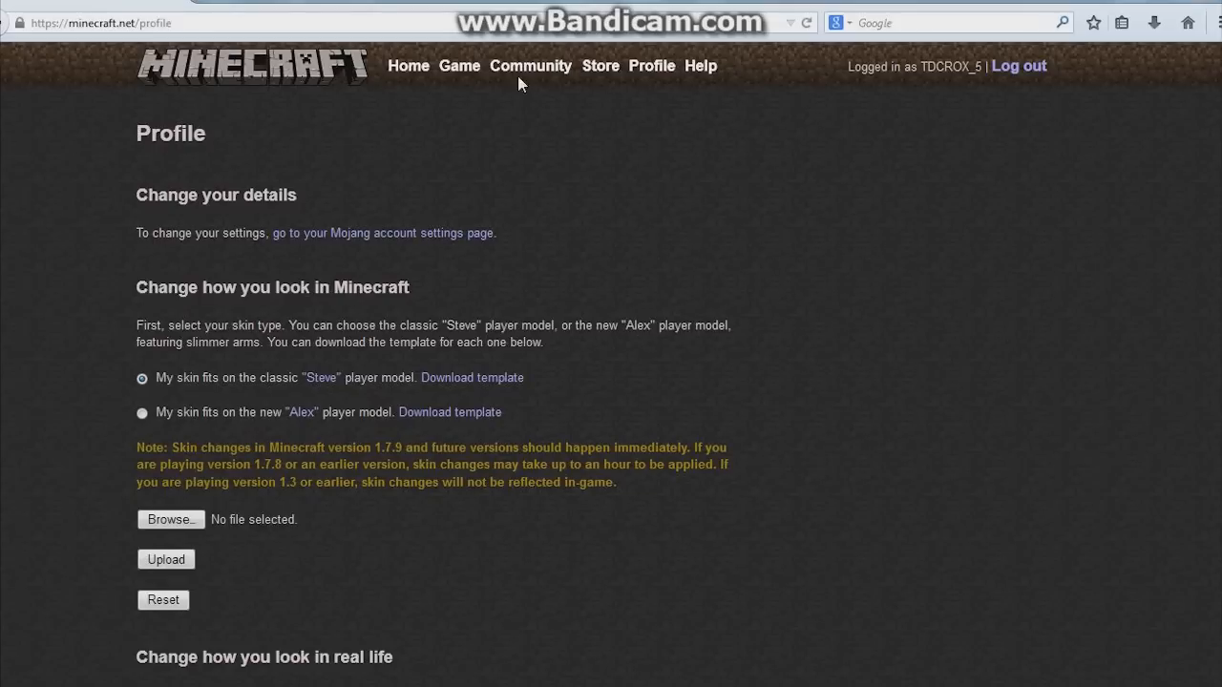
Go to the minecraft.net home page, scroll through news and social sections, then back up.
click(253, 66)
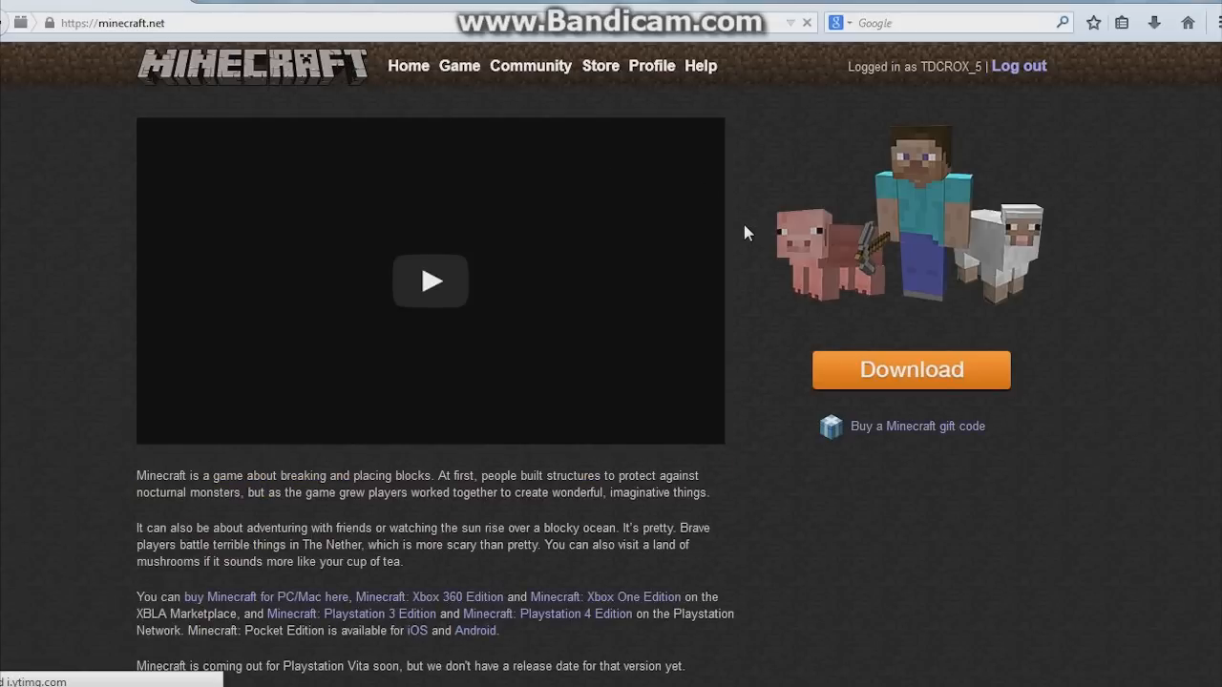
scroll(down, 3)
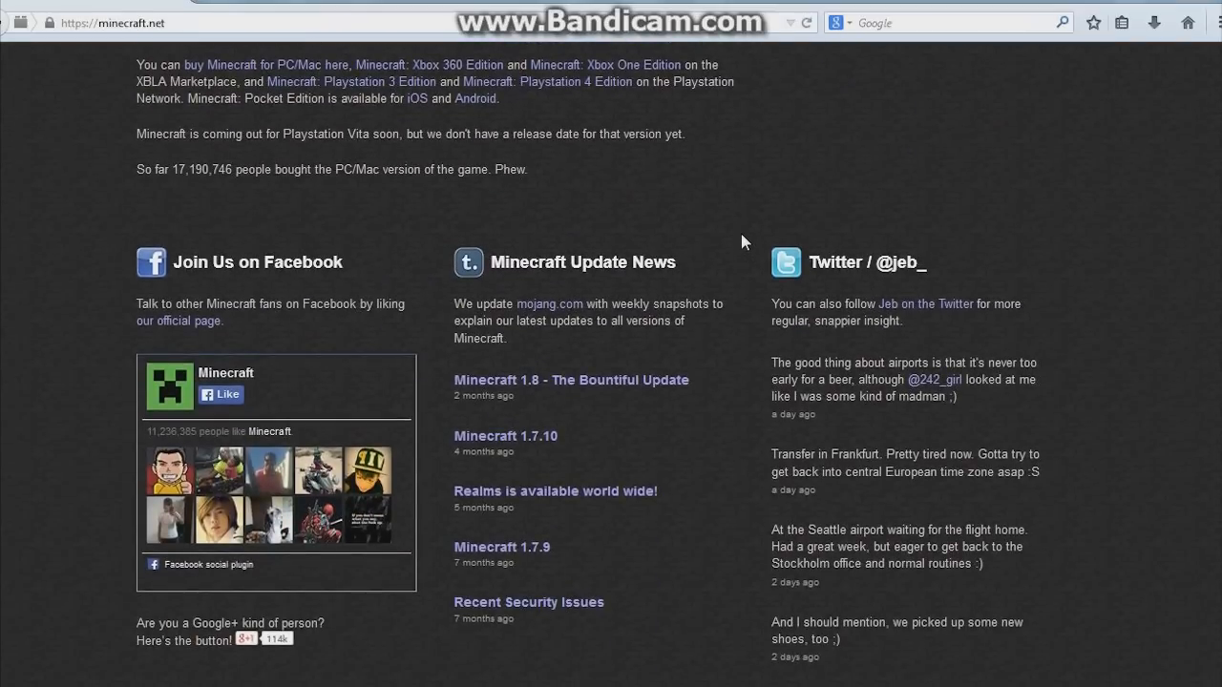
scroll(up, 3)
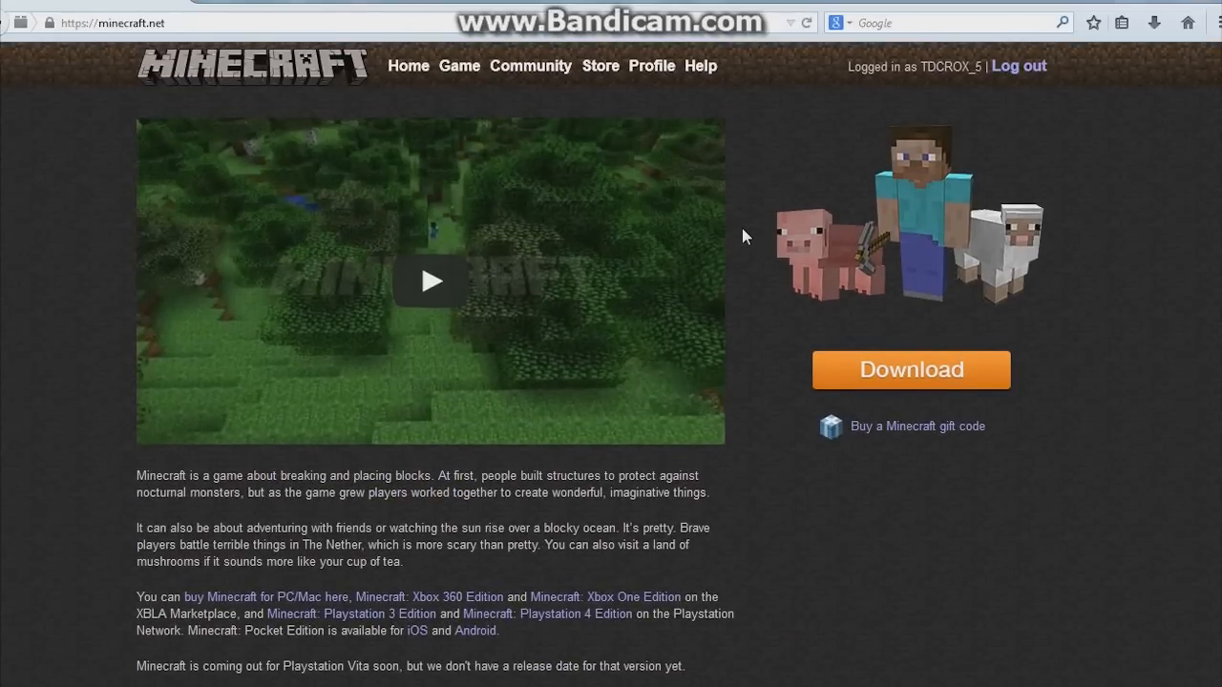
mouse_move(779, 147)
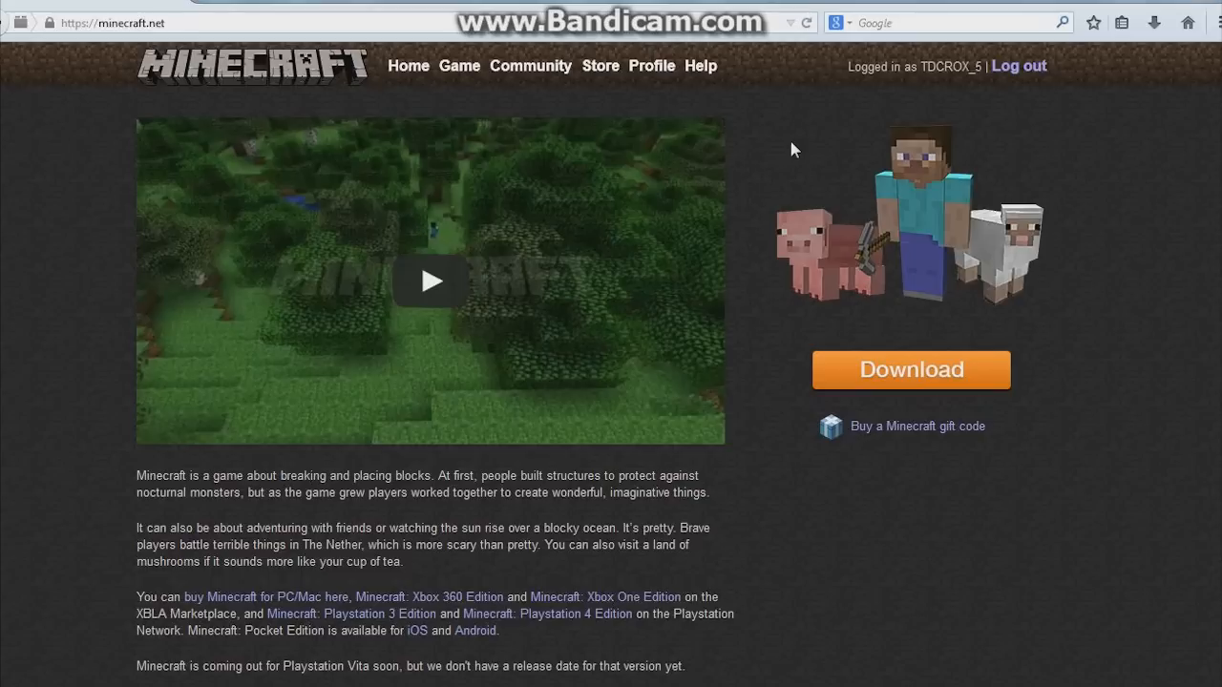
mouse_move(826, 154)
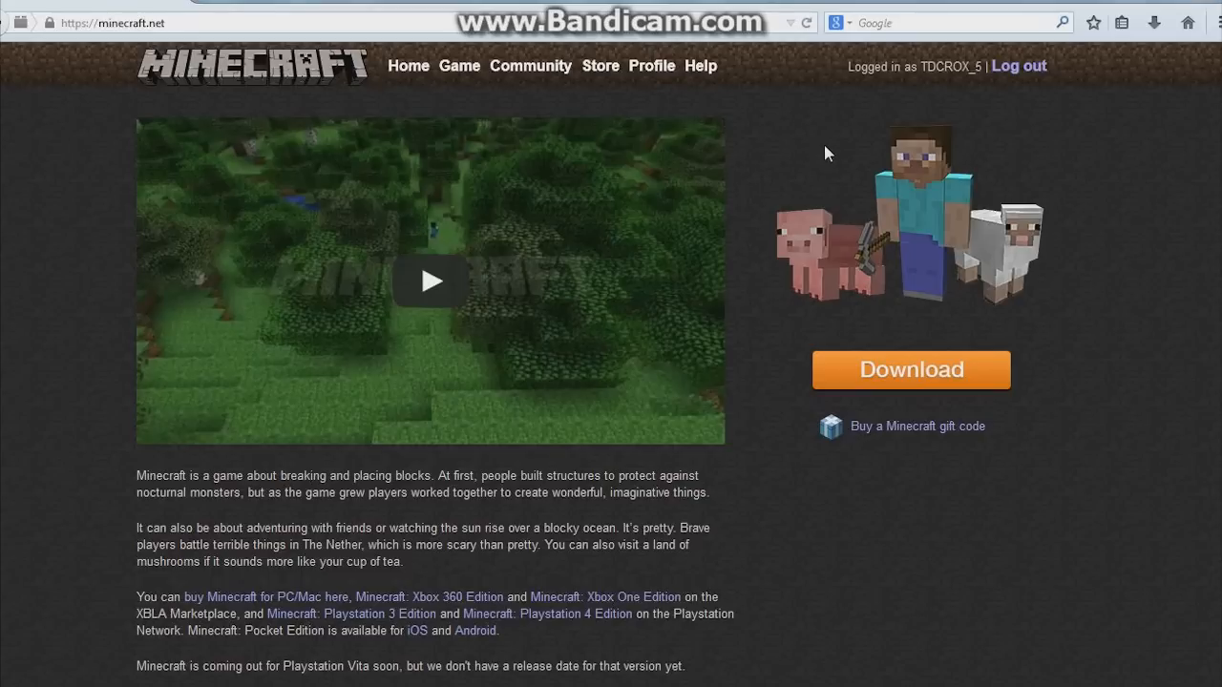